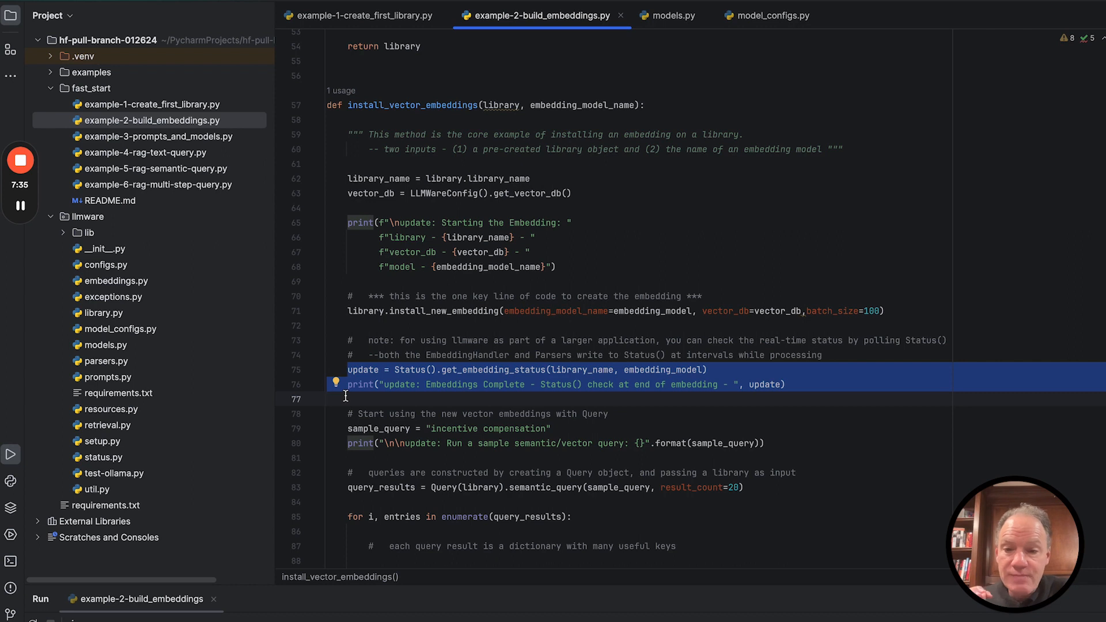
Review the query-results loop and final embedding-status check down to the script's return and main block
click(391, 457)
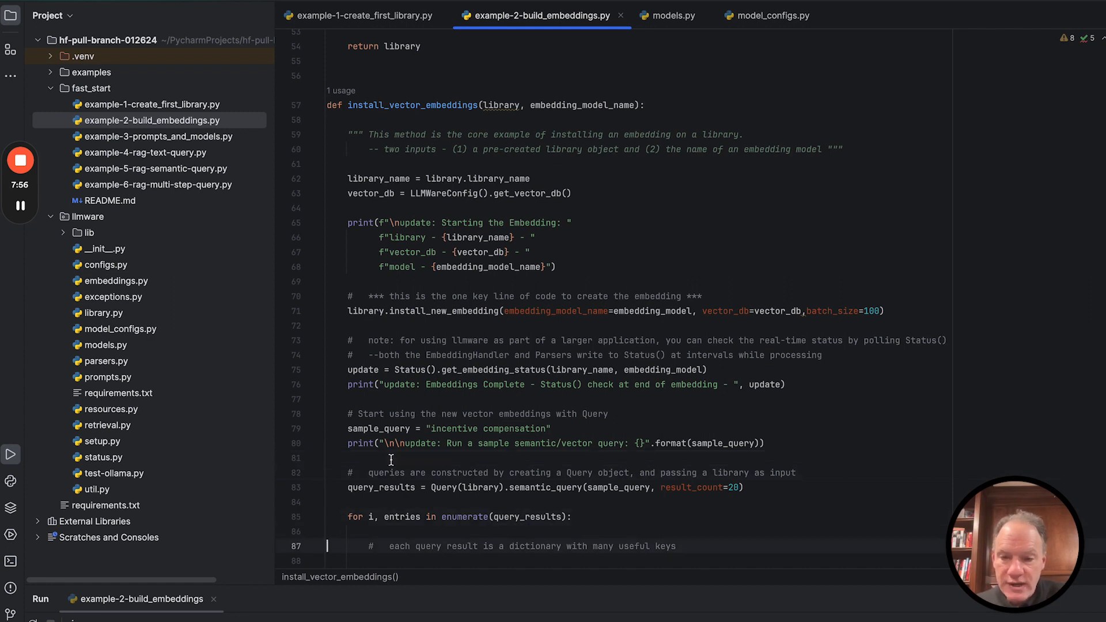
scroll(down, 3)
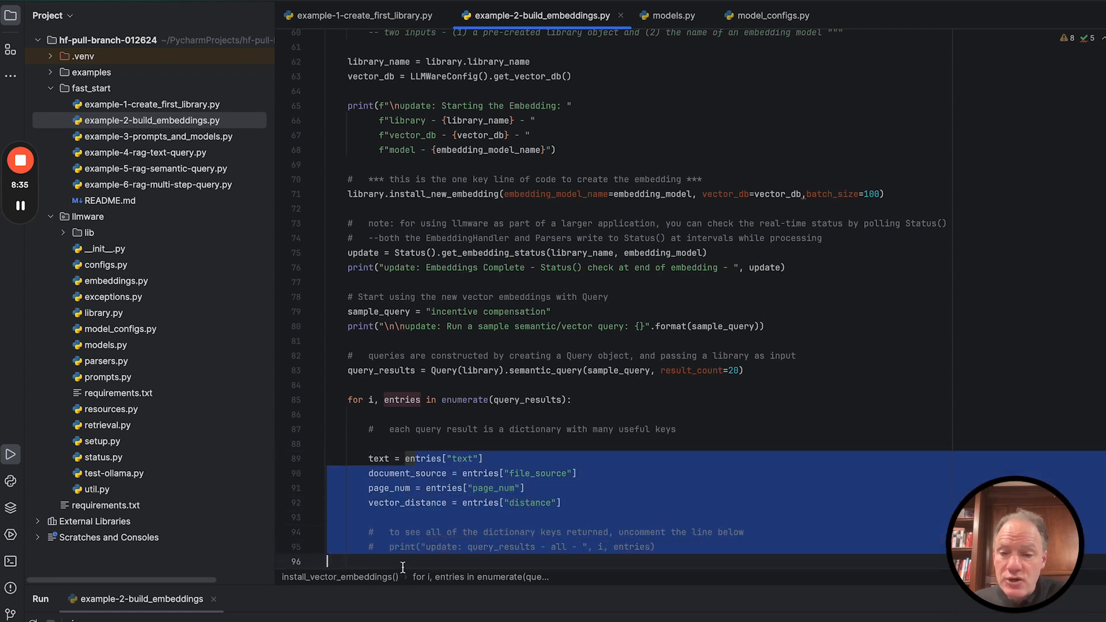
scroll(down, 3)
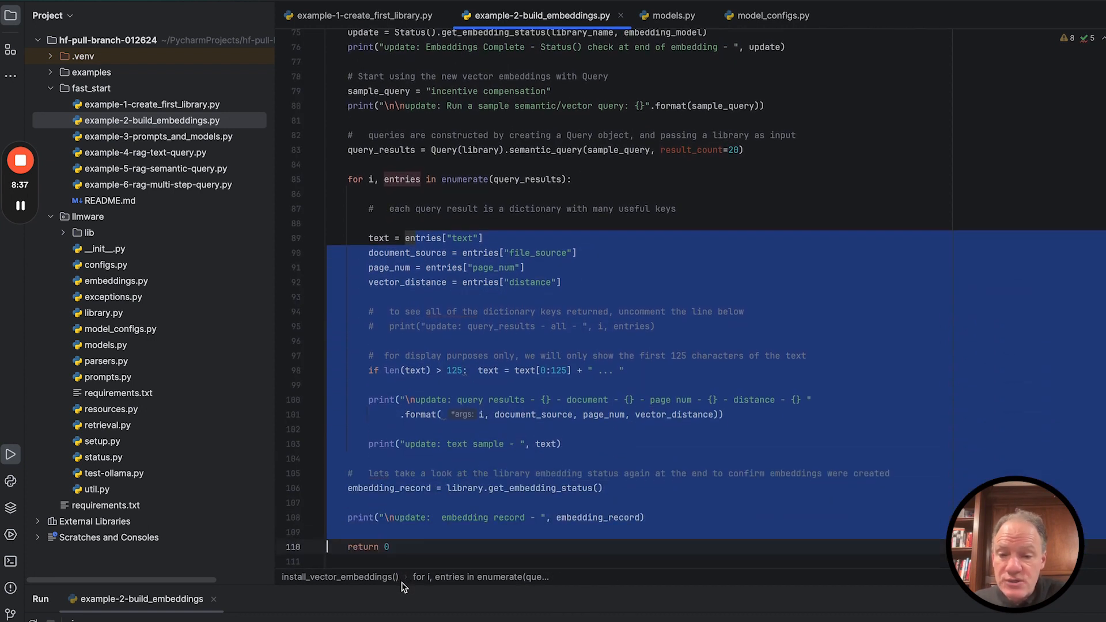
scroll(down, 3)
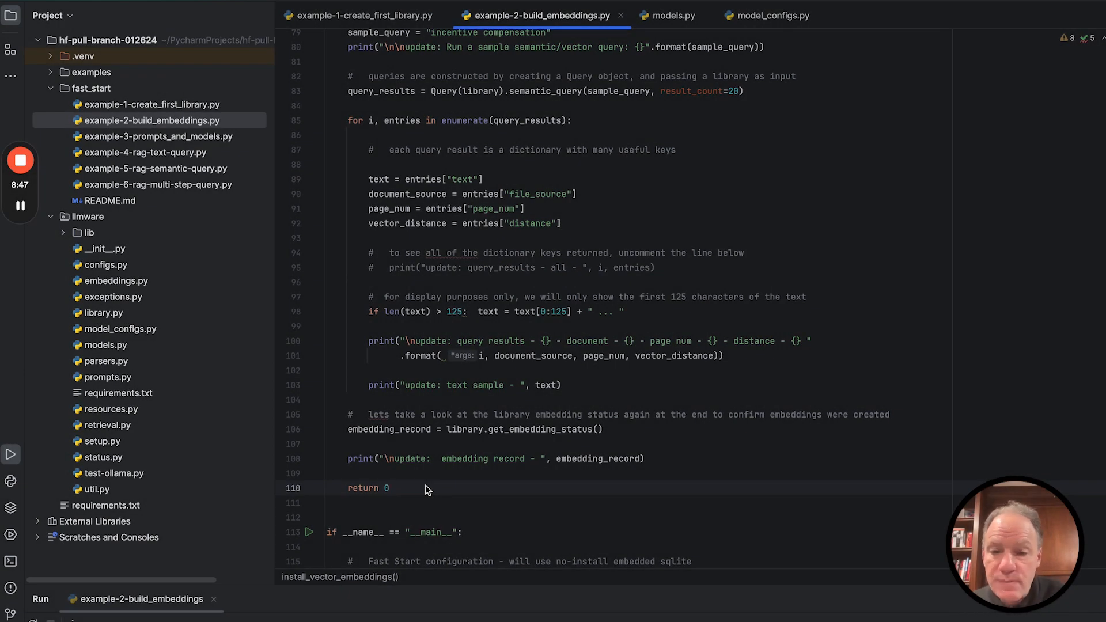
click(388, 487)
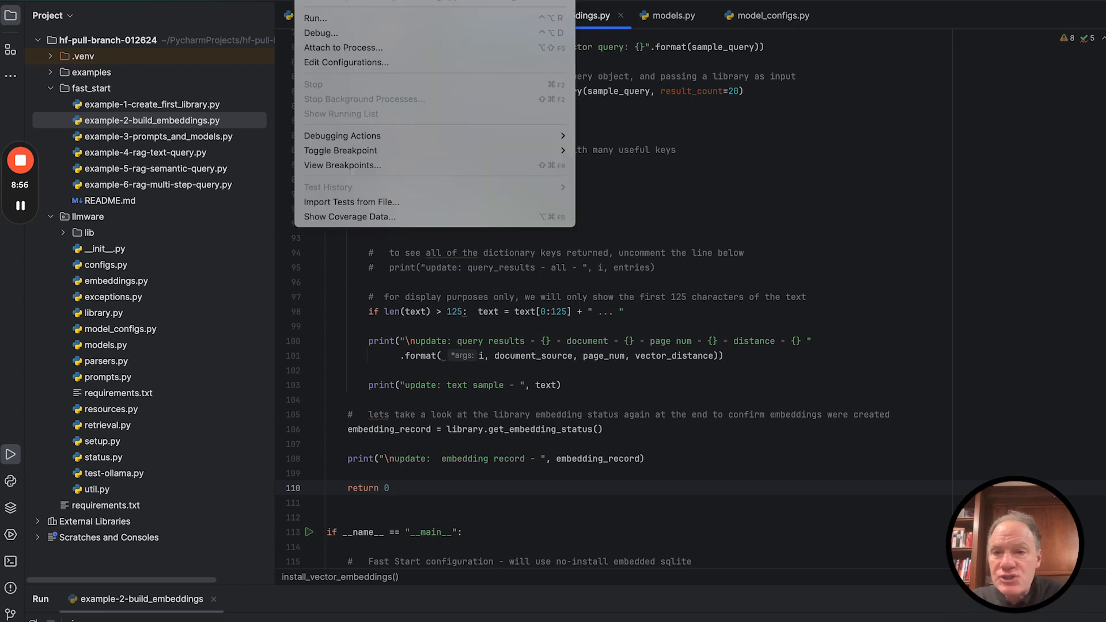
Run example-2-build_embeddings so the Run panel shows 1272 blocks being embedded into FAISS
click(316, 17)
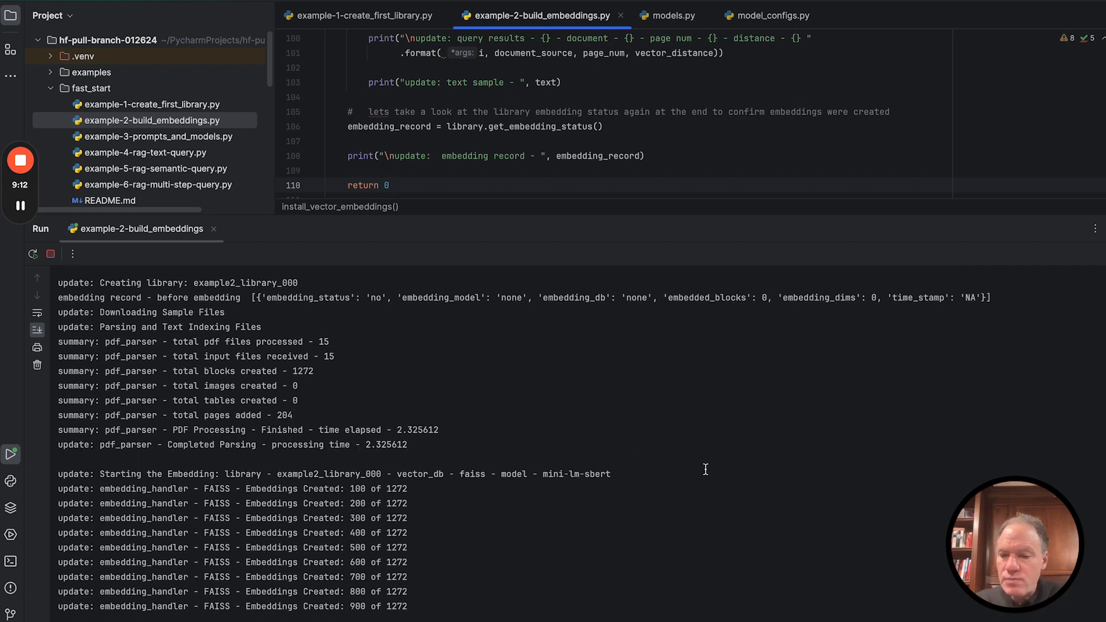
scroll(down, 3)
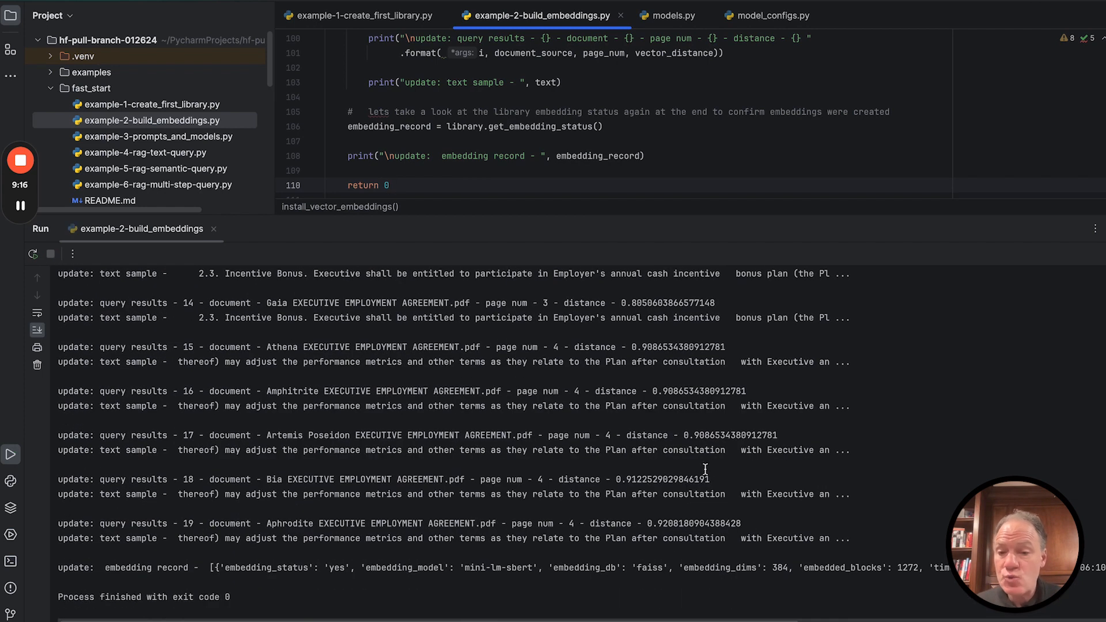
scroll(up, 3)
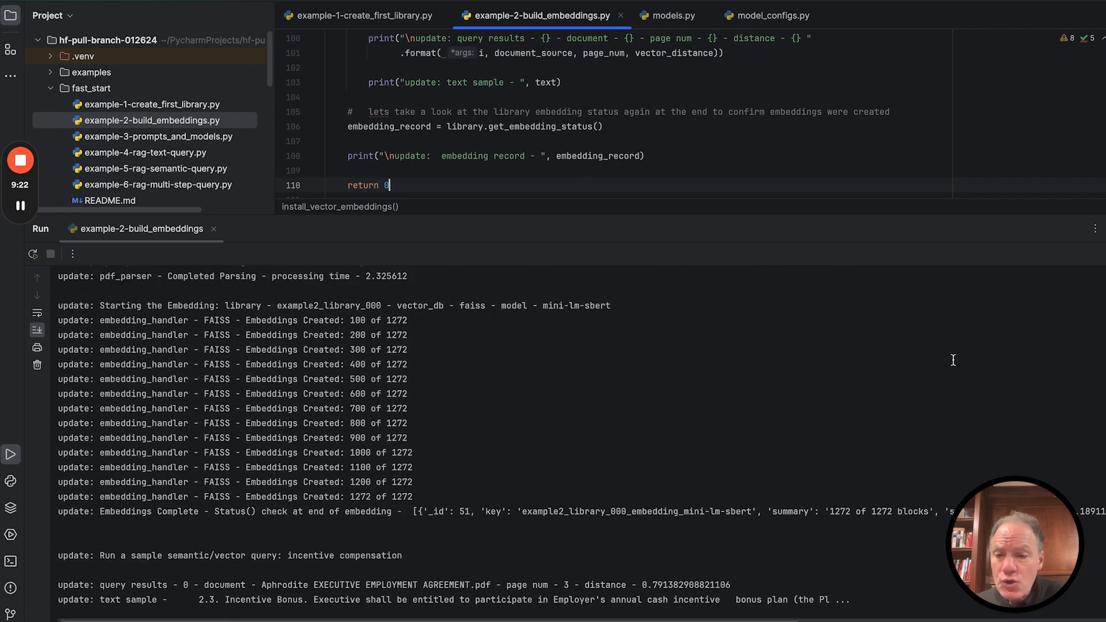
mouse_move(548, 361)
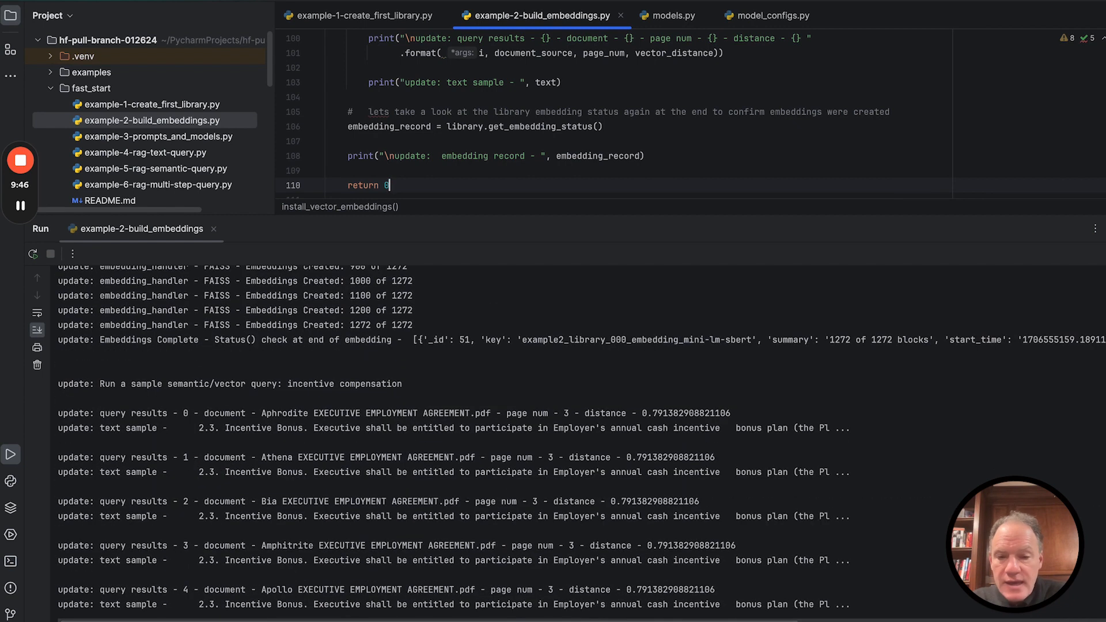
scroll(down, 3)
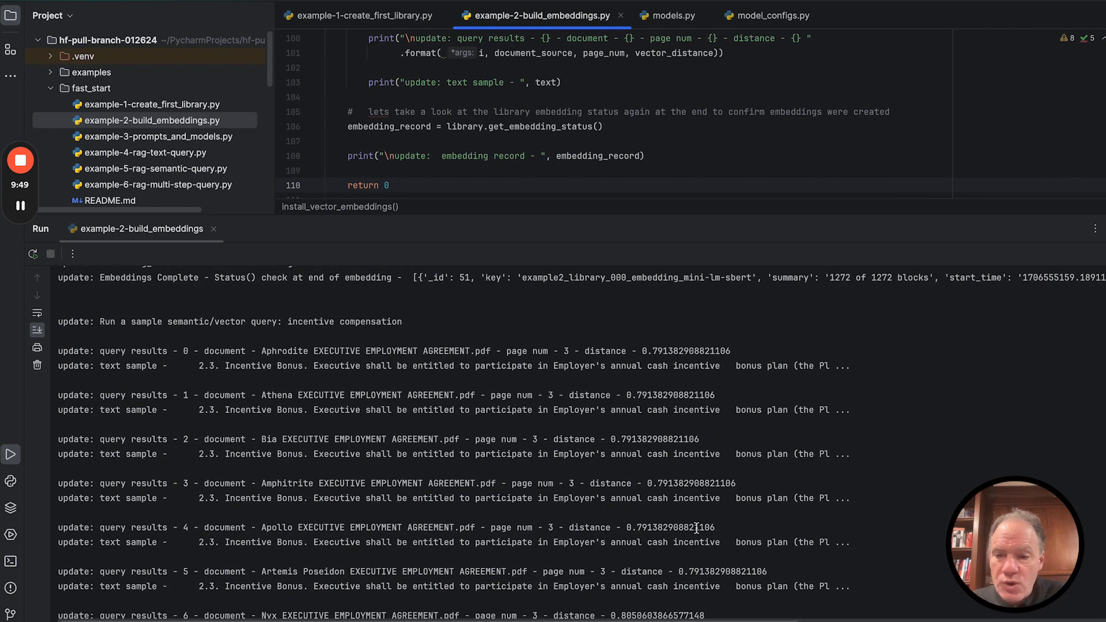